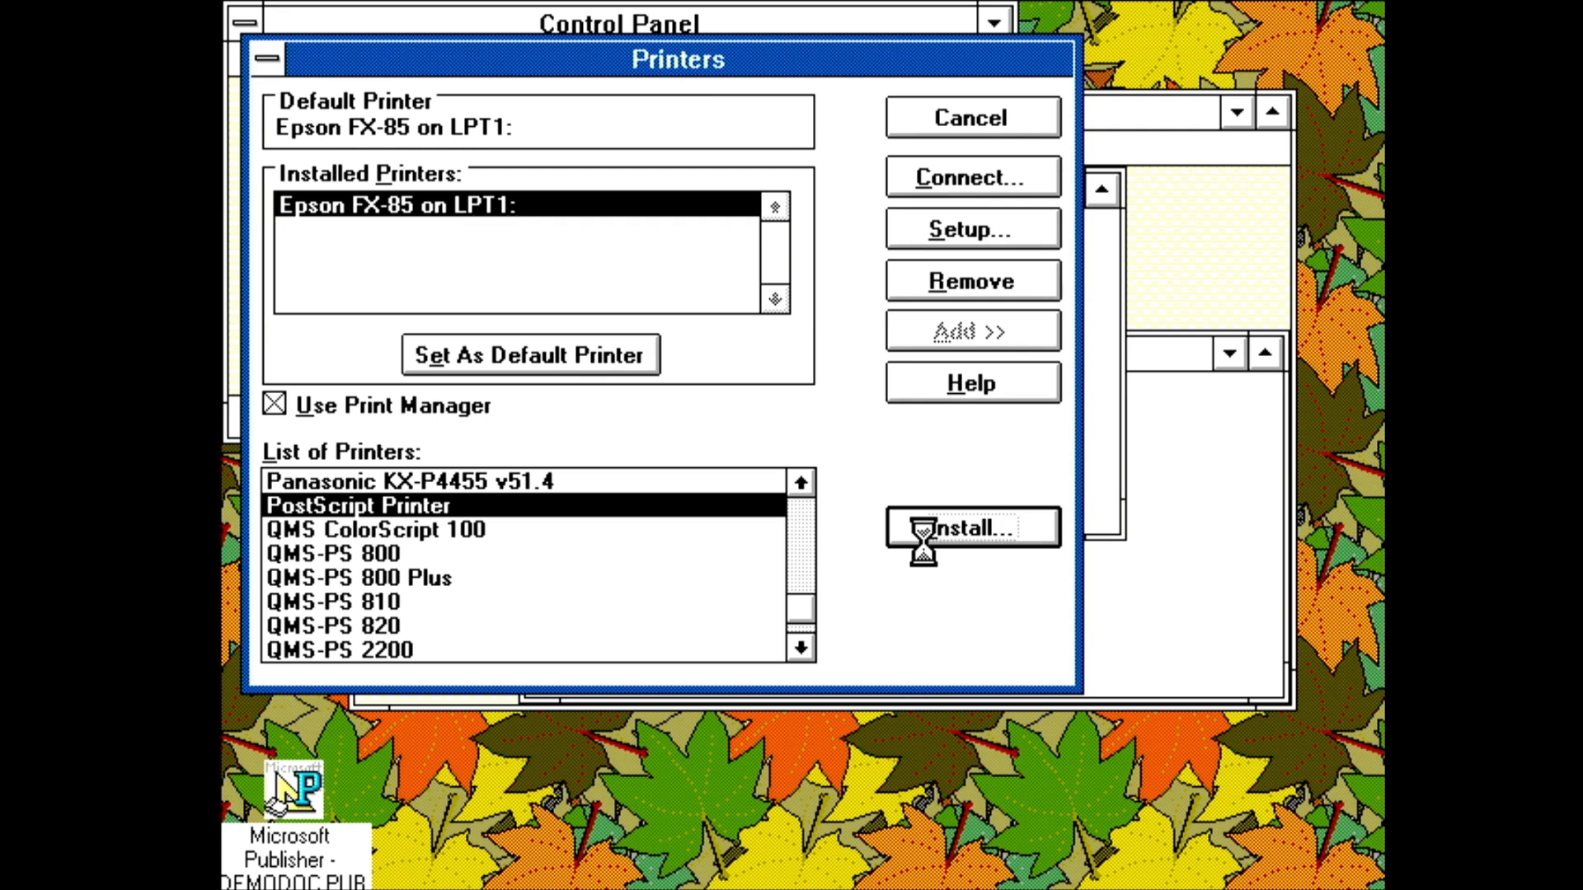
Install the PostScript Printer driver on LPT1 alongside the Epson FX-85
left_click(969, 528)
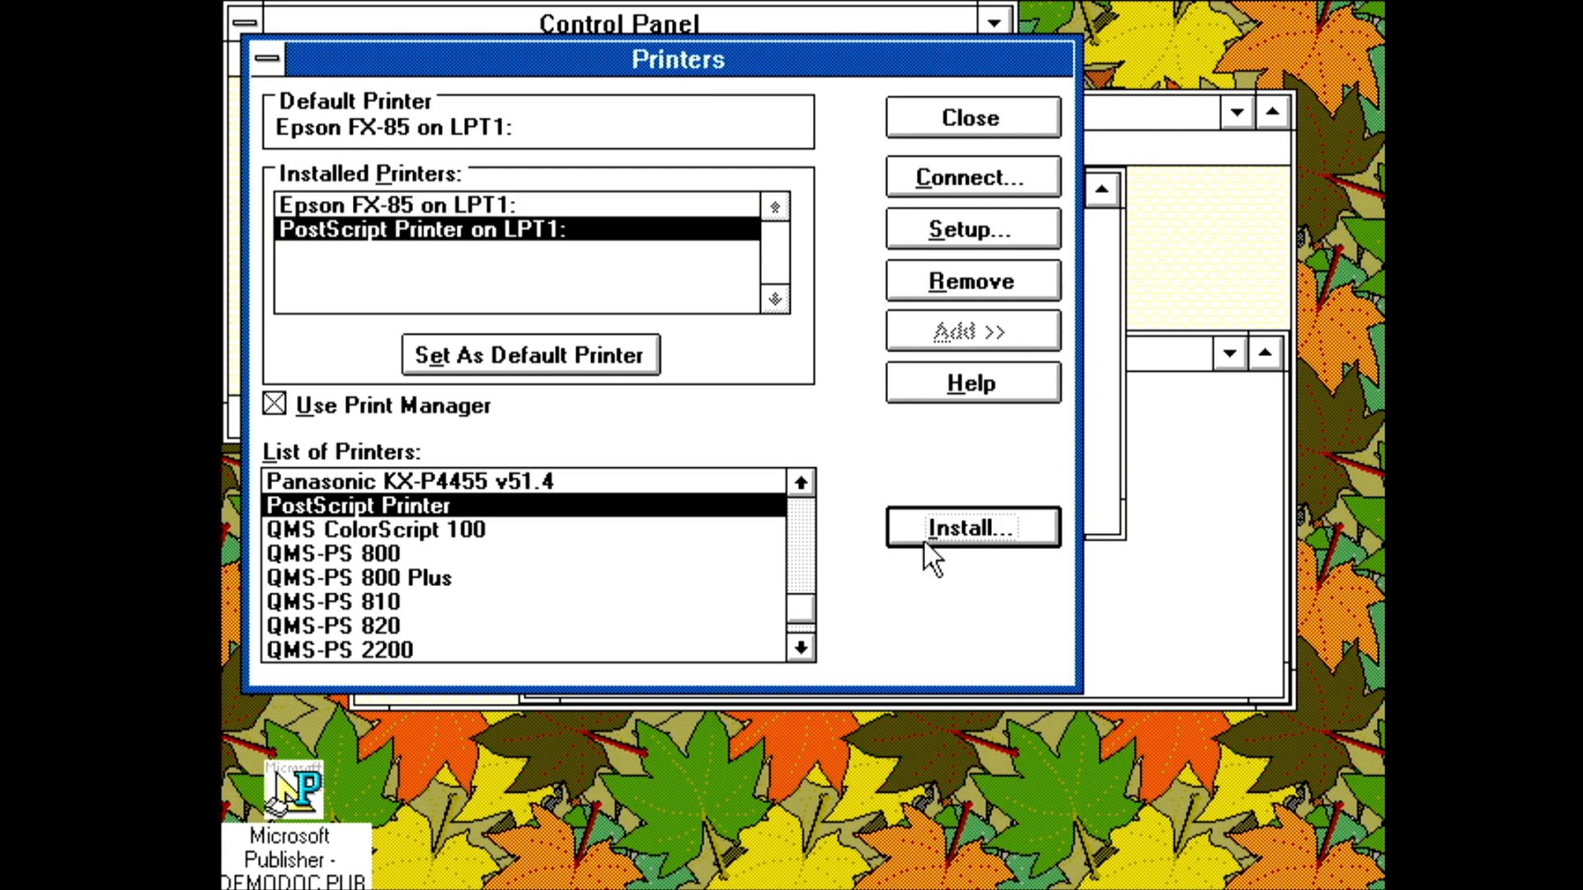
mouse_move(798, 162)
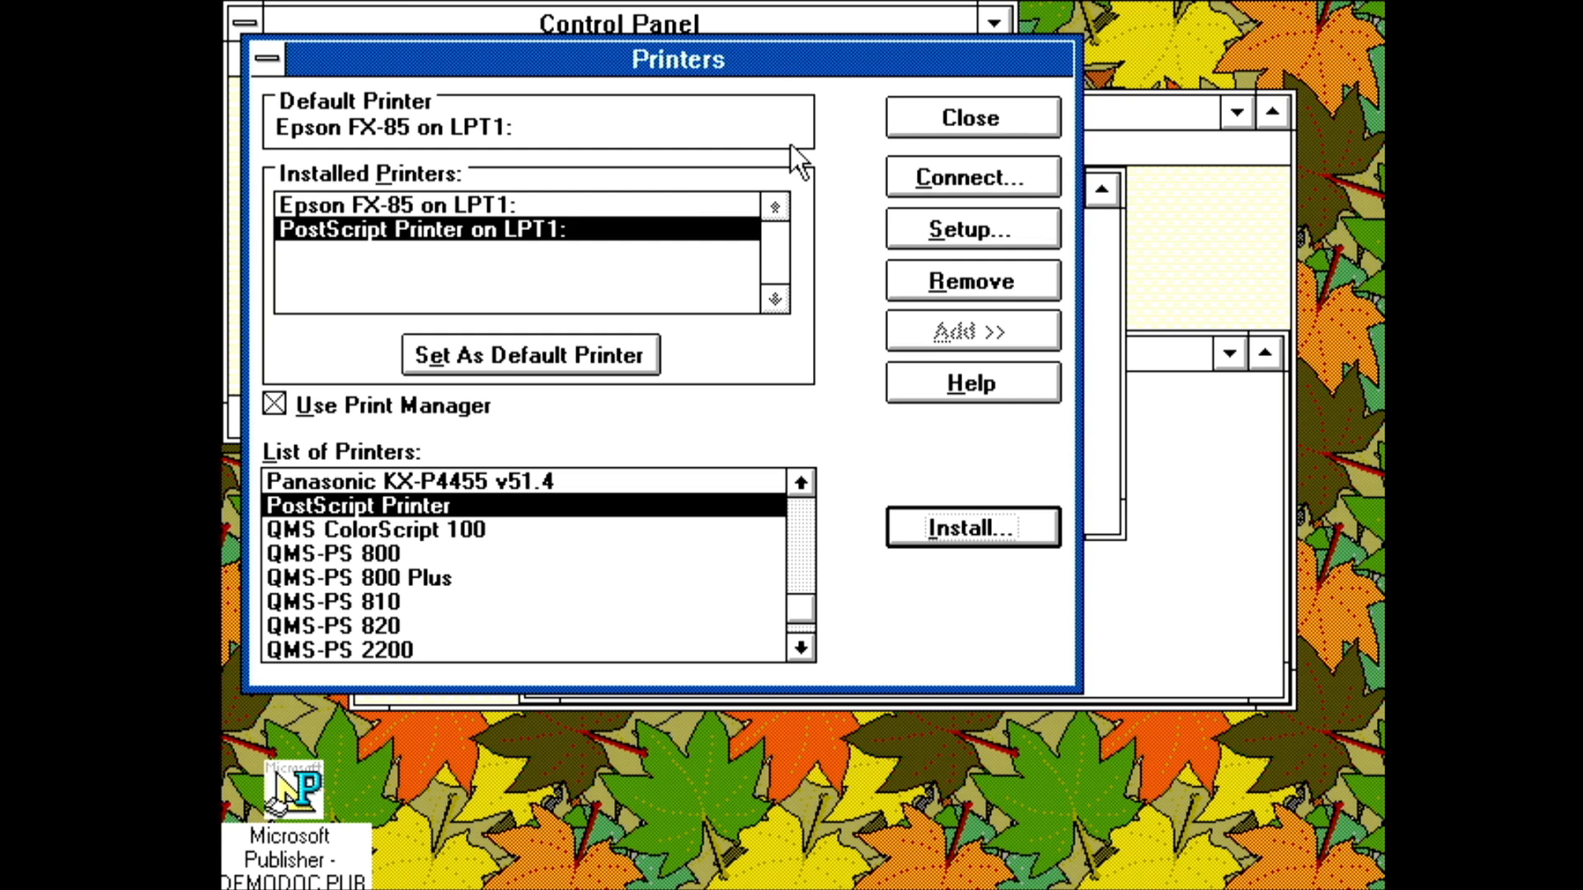
Send the PostScript printer's output to Encapsulated PostScript file C:\print.eps and reach its Advanced settings
left_click(970, 229)
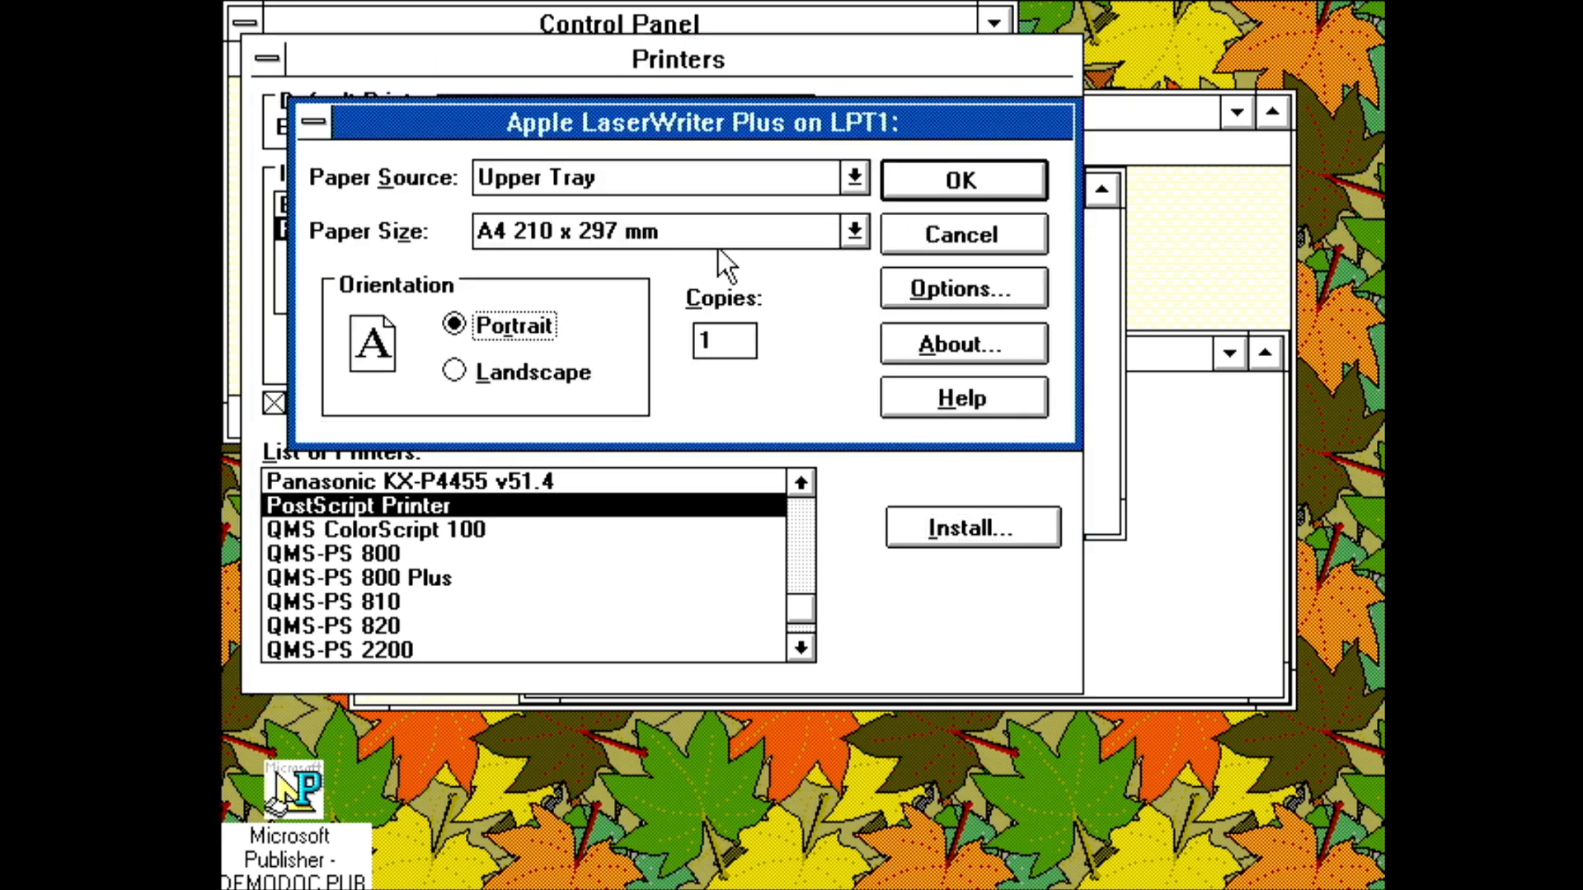
left_click(960, 288)
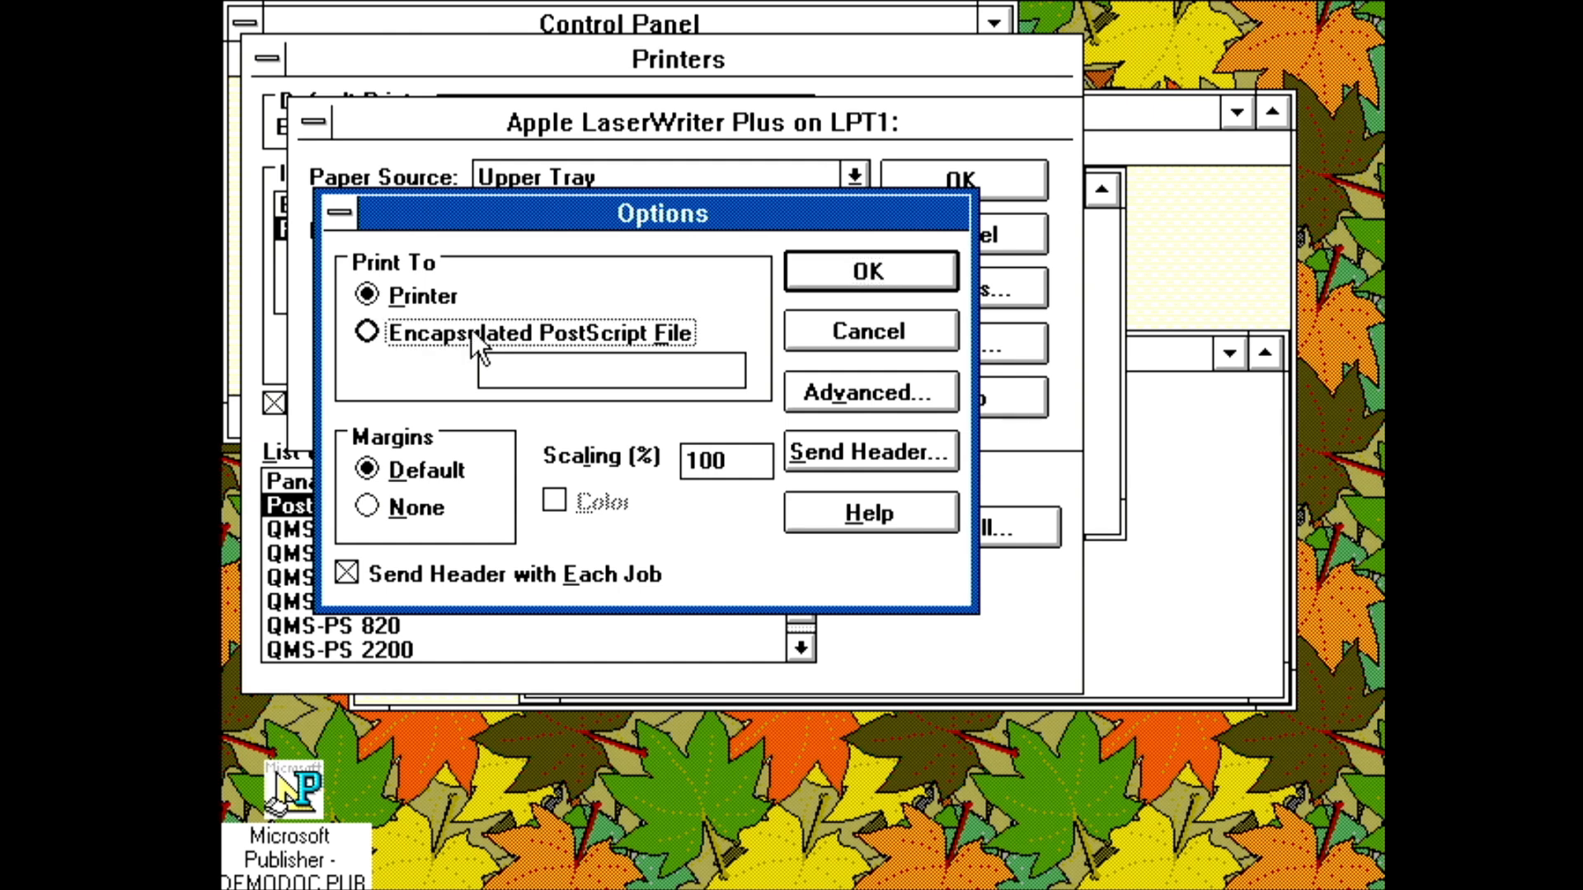
left_click(366, 332)
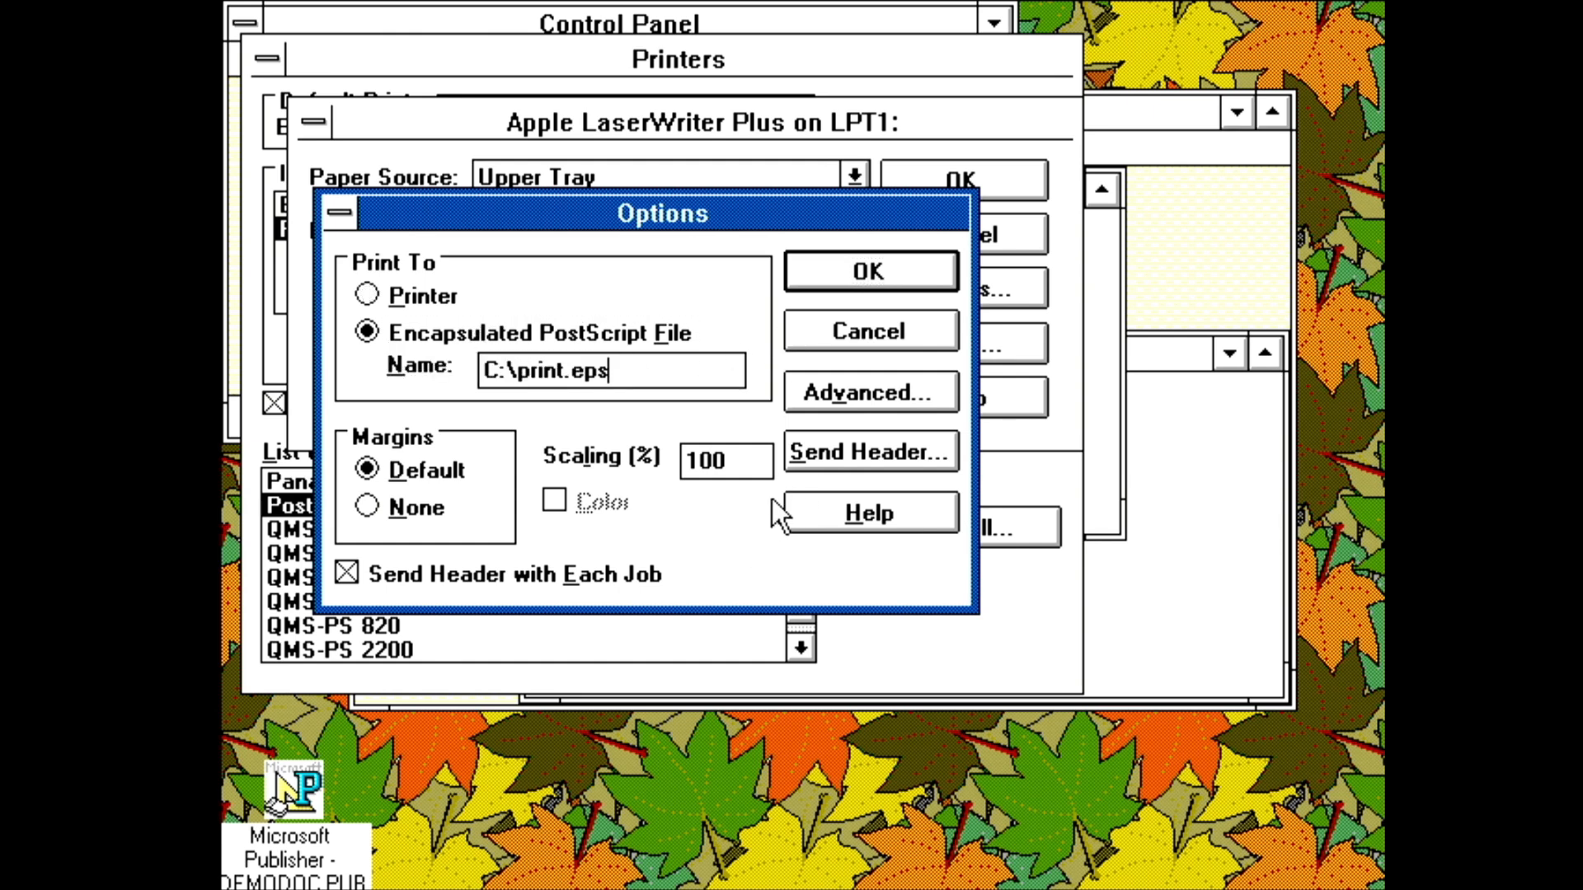
left_click(869, 393)
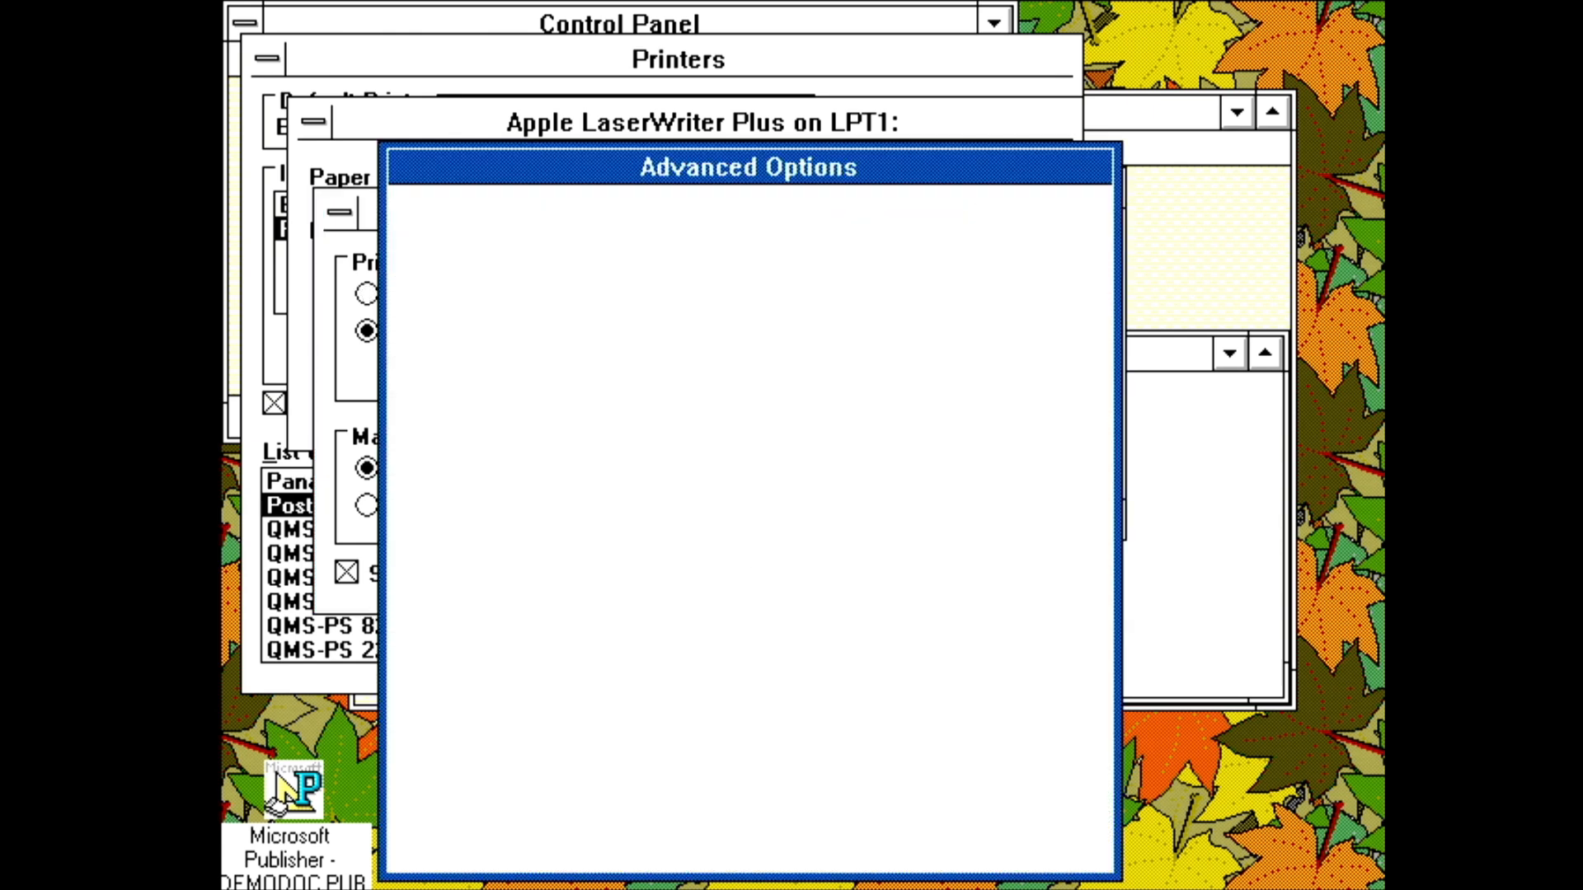